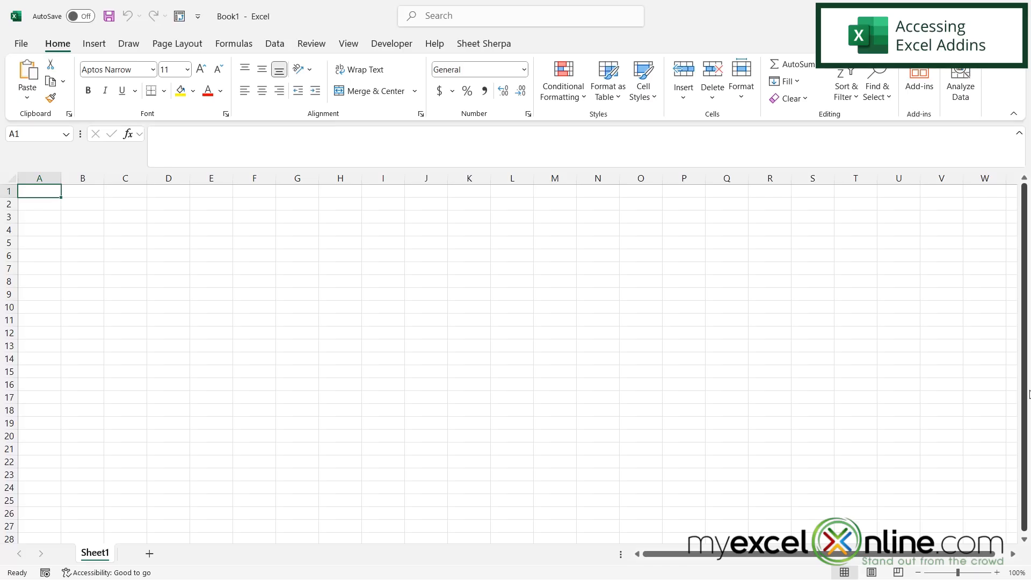
mouse_move(241, 302)
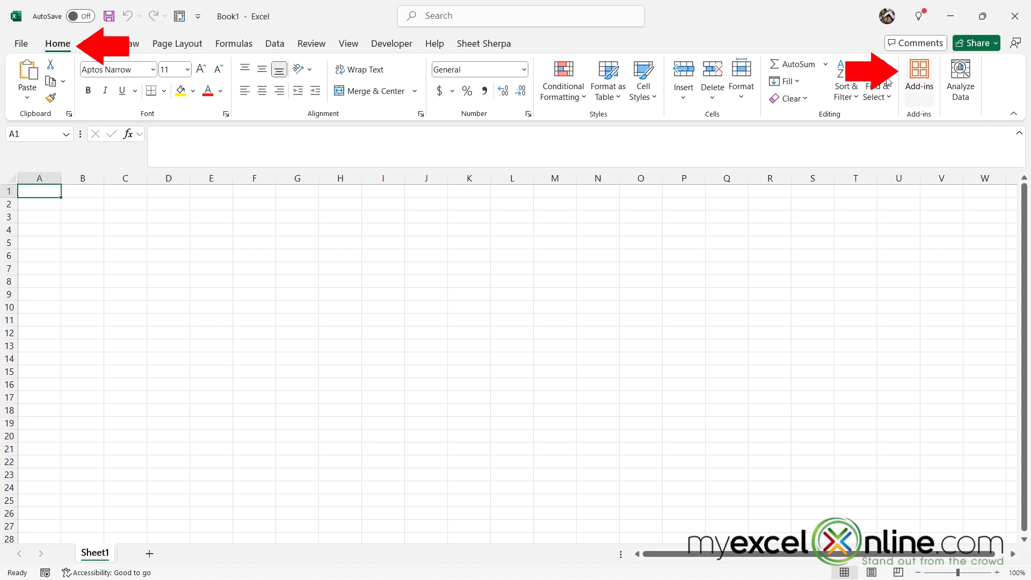
mouse_move(920, 83)
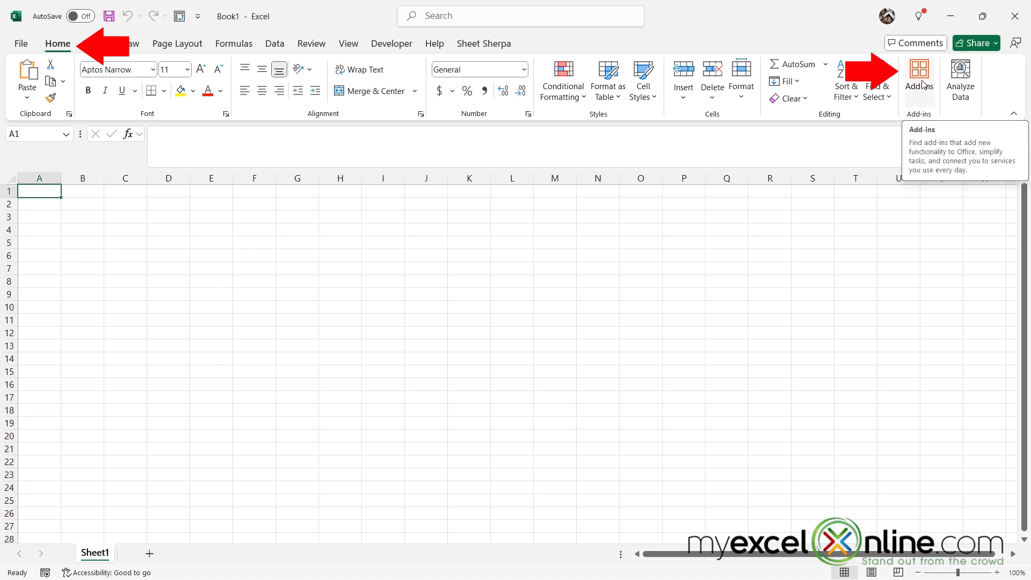
Search the Excel add-ins catalogue for 'visi' to find the Visio Data Visualizer.
left_click(919, 73)
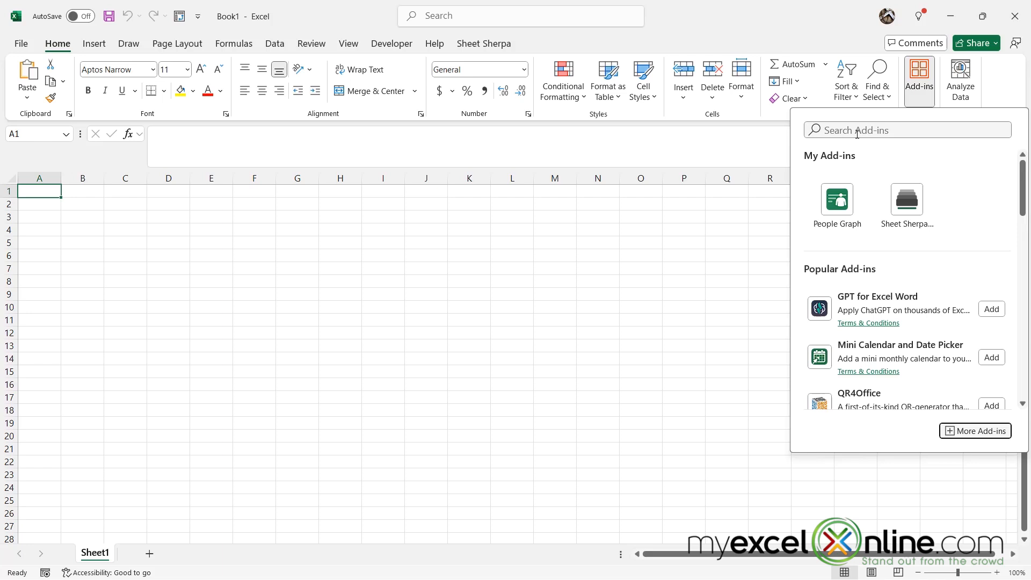
type("visi")
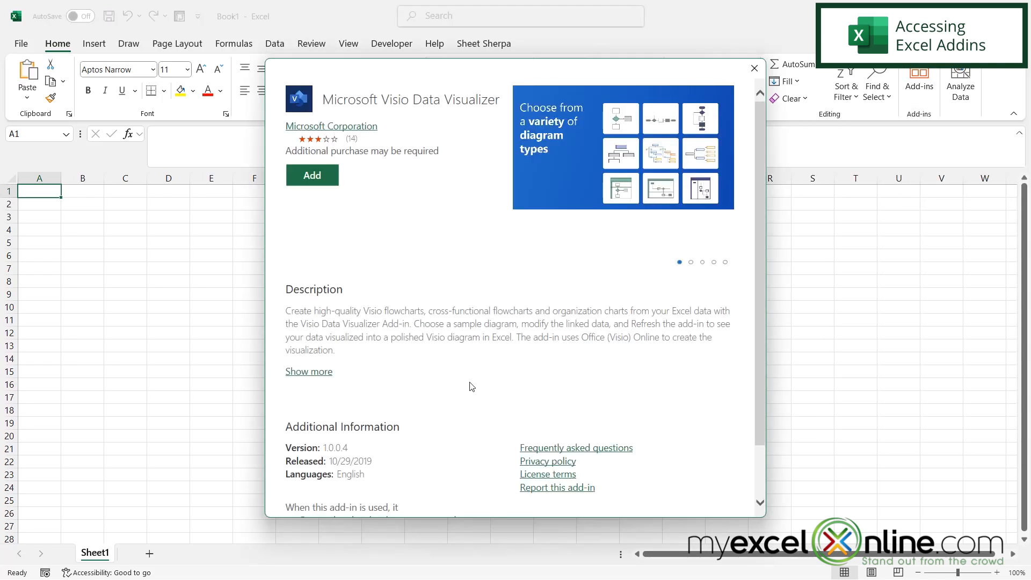
mouse_move(512, 359)
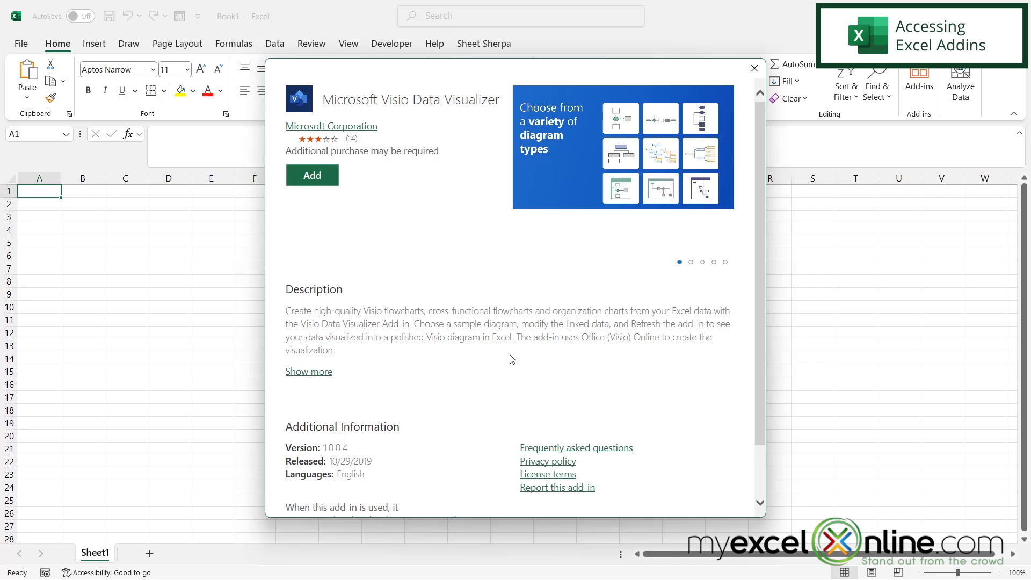
mouse_move(512, 367)
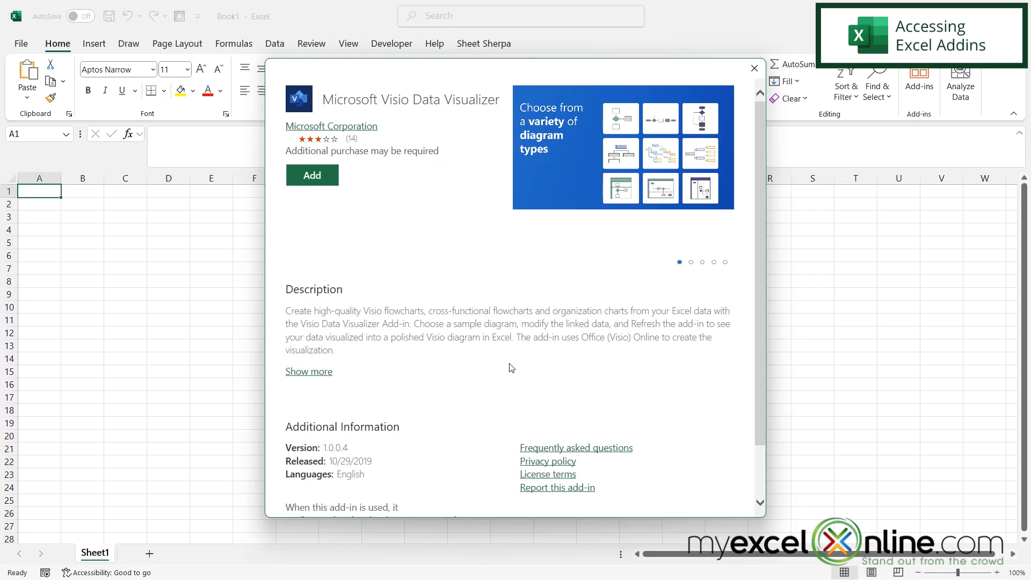
mouse_move(492, 383)
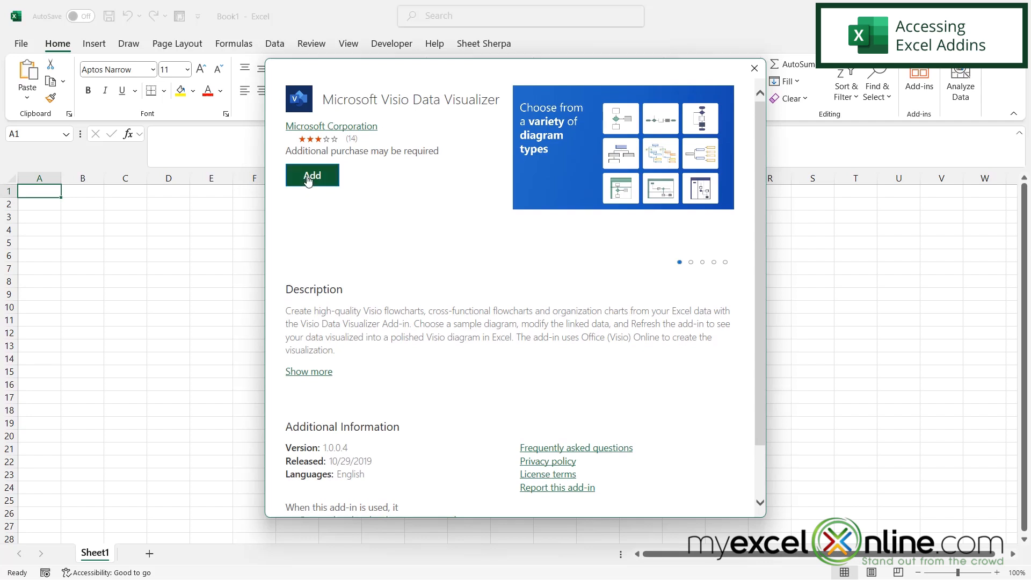
Add the Microsoft Visio Data Visualizer add-in from its details page.
left_click(311, 176)
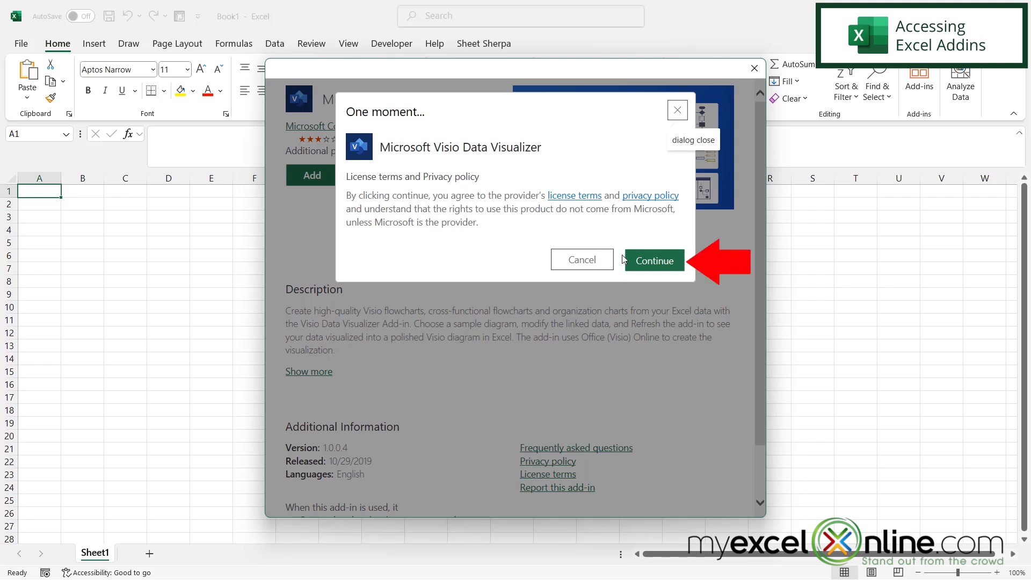
Accept the license terms and continue into Data Visualizer without signing in.
left_click(654, 260)
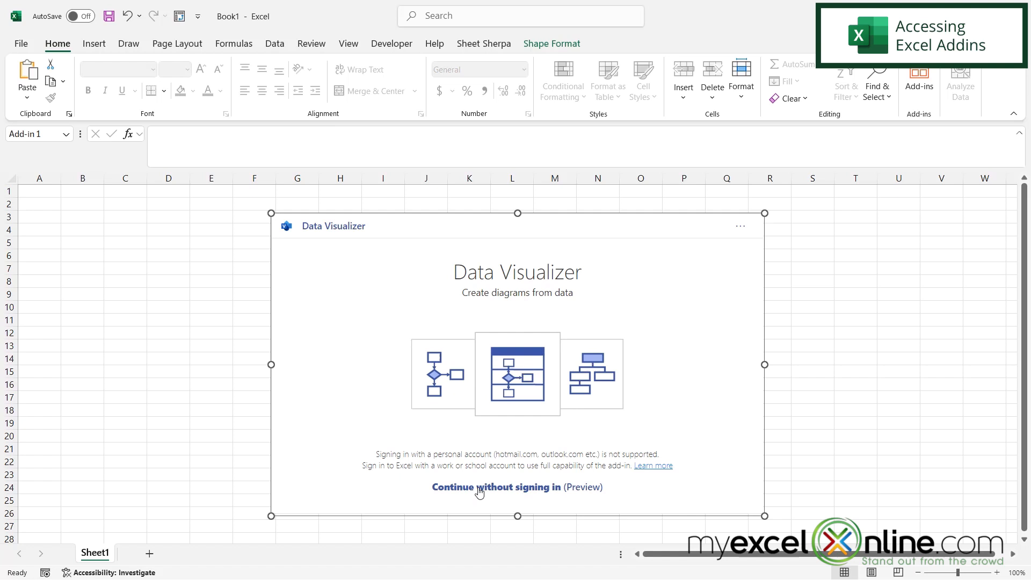
left_click(496, 487)
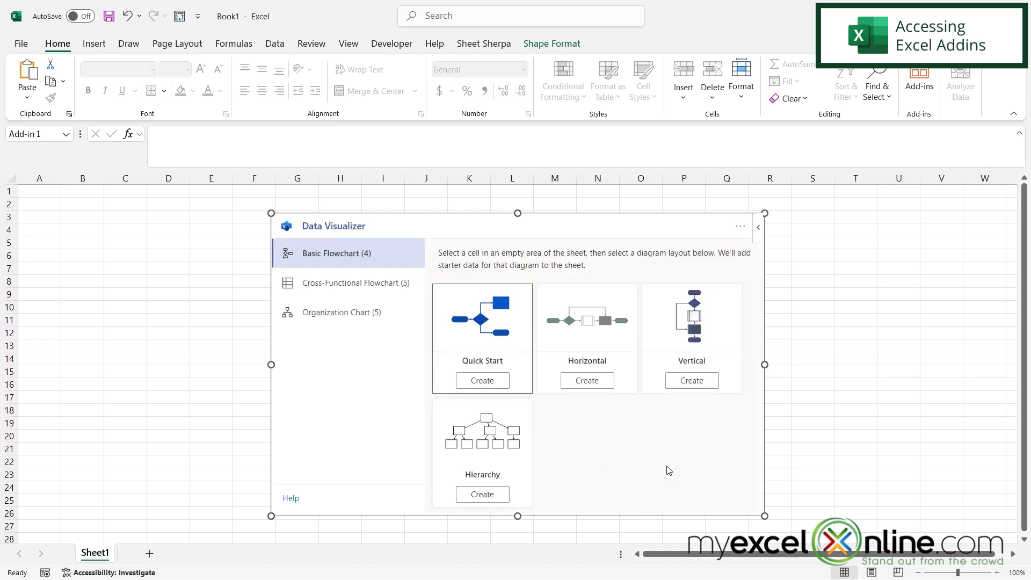